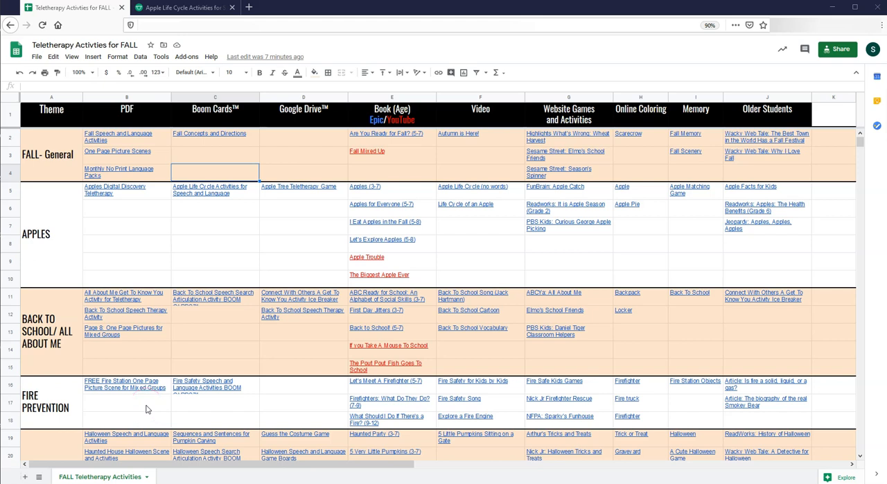
# Follow the Apples row Boom Cards link and browse the Apple Life Cycle product page.
pyautogui.click(125, 384)
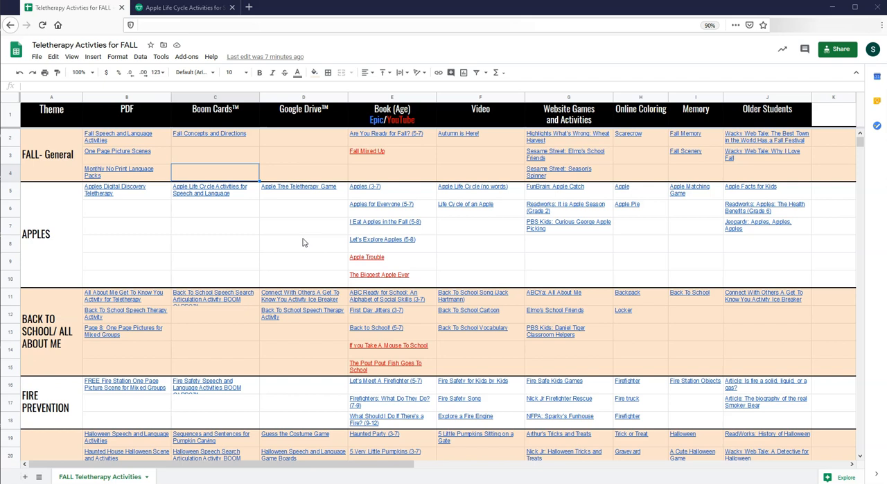
pyautogui.click(22, 163)
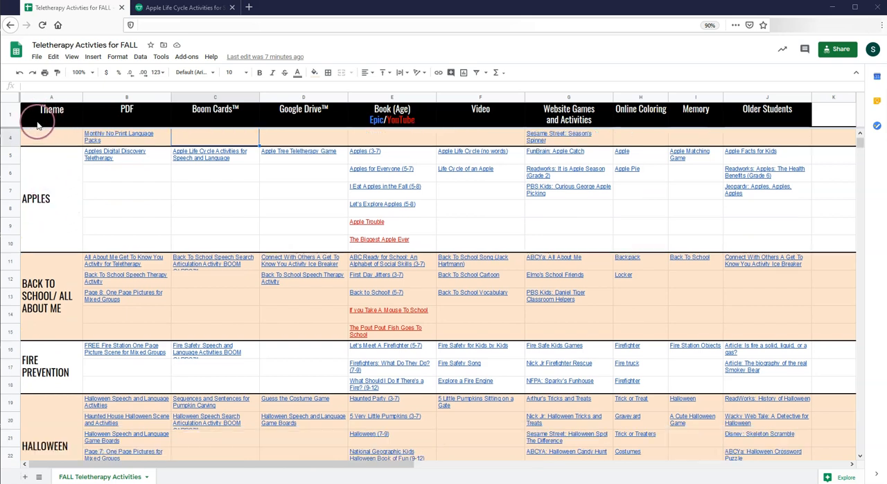
pyautogui.scroll(-3)
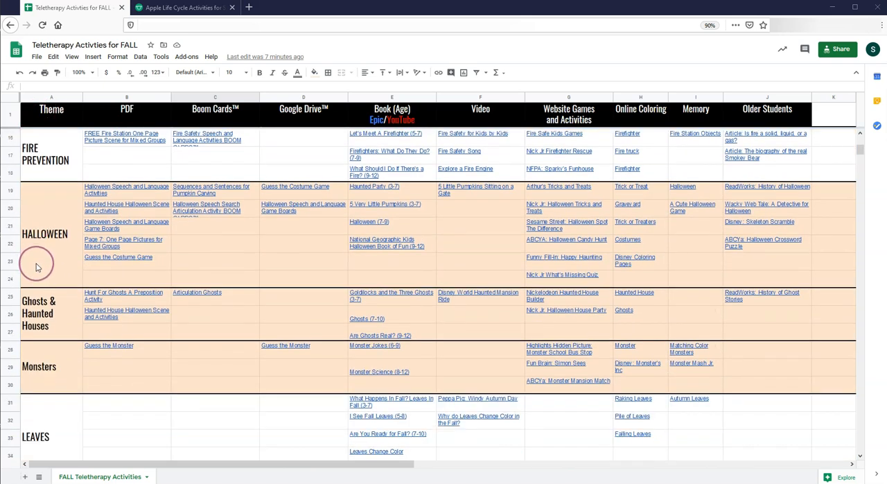
pyautogui.scroll(-3)
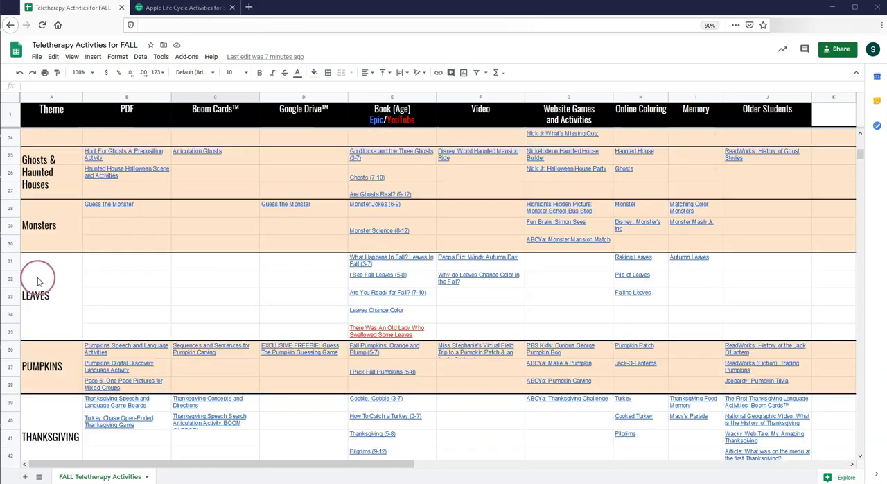
pyautogui.scroll(3)
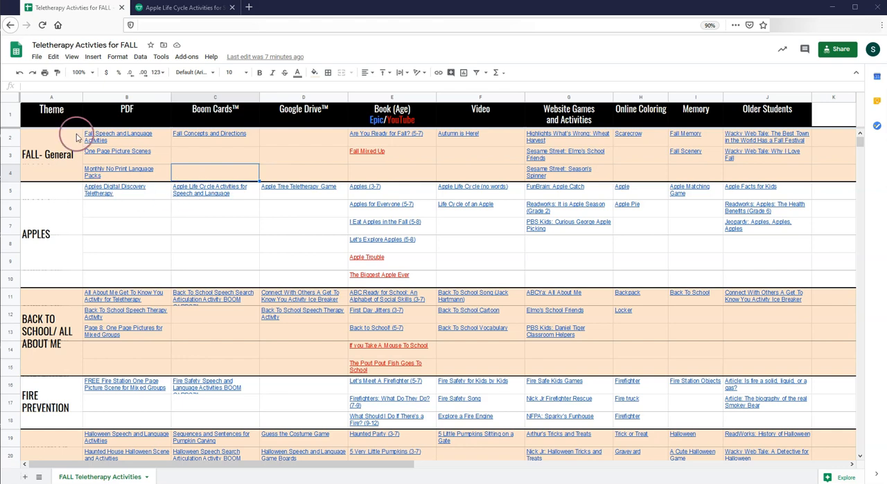
pyautogui.moveTo(188, 107)
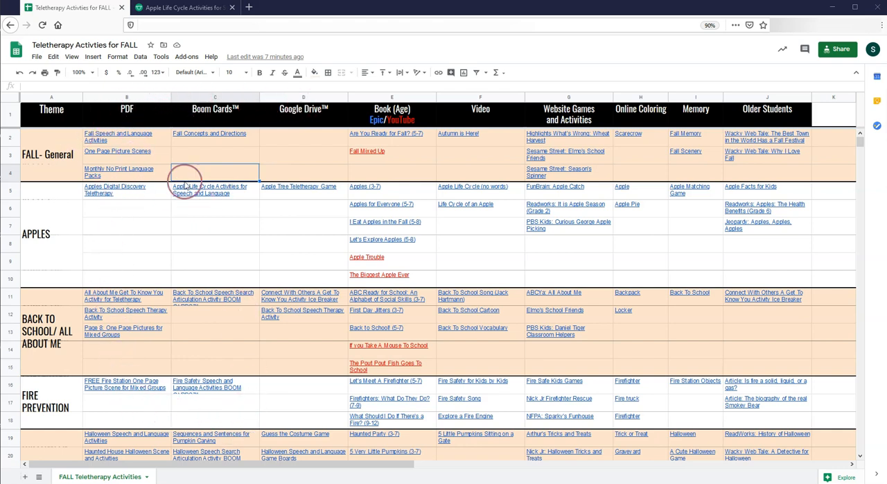
pyautogui.moveTo(116, 150)
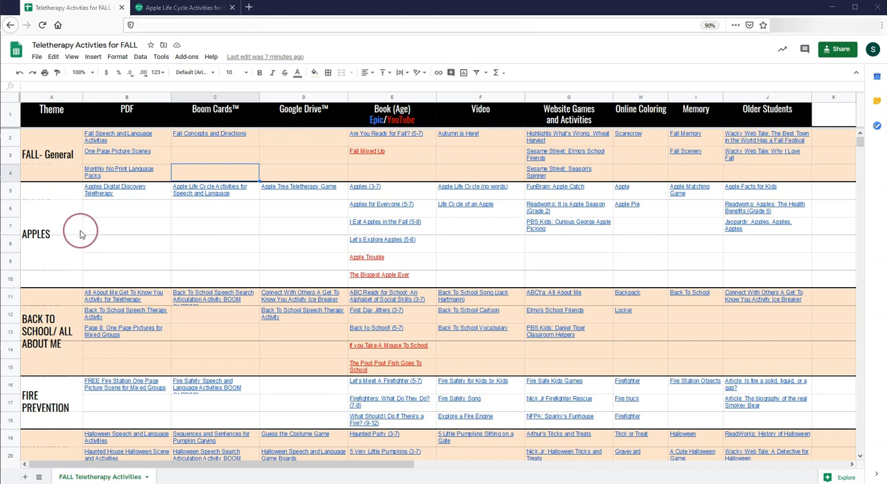
pyautogui.scroll(-3)
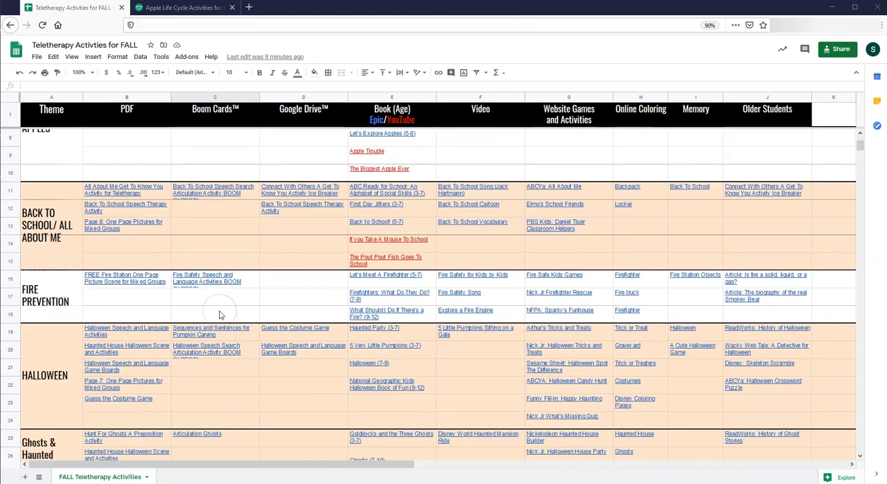
pyautogui.scroll(-3)
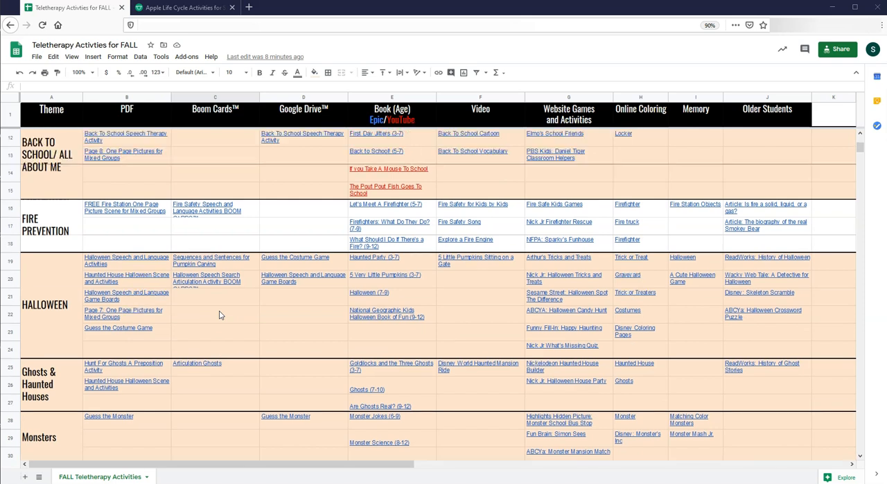
pyautogui.scroll(-3)
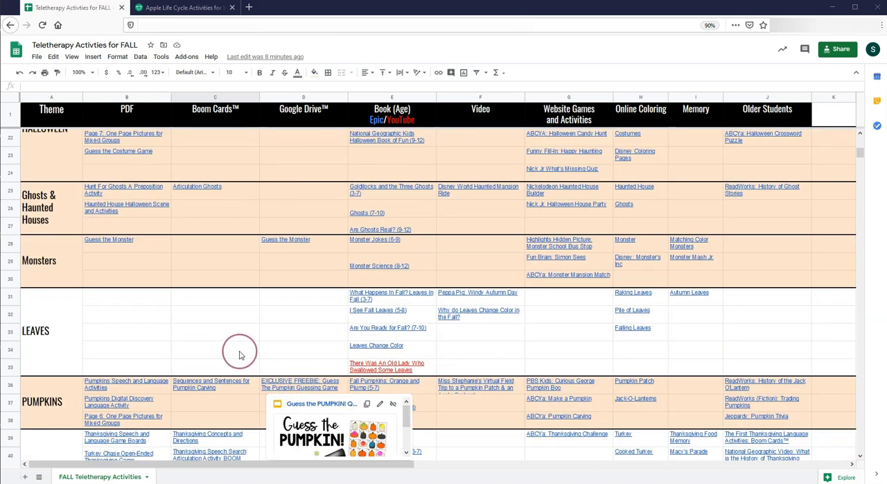
pyautogui.scroll(3)
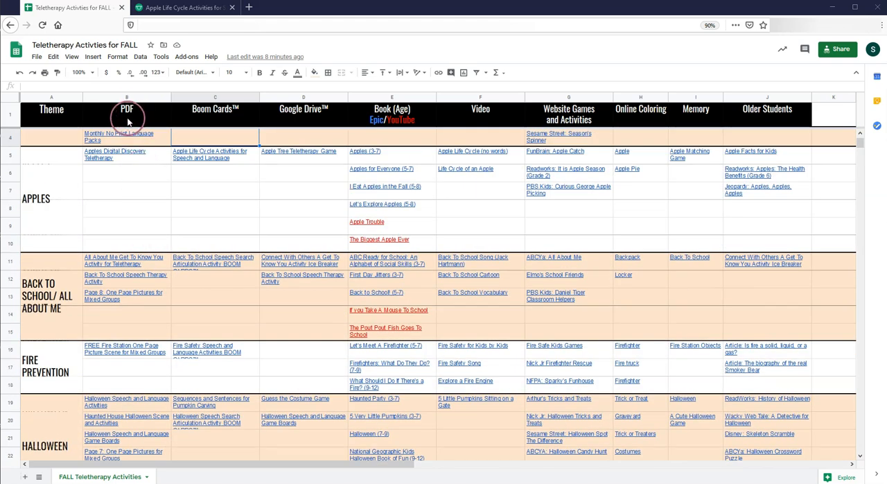
pyautogui.moveTo(223, 118)
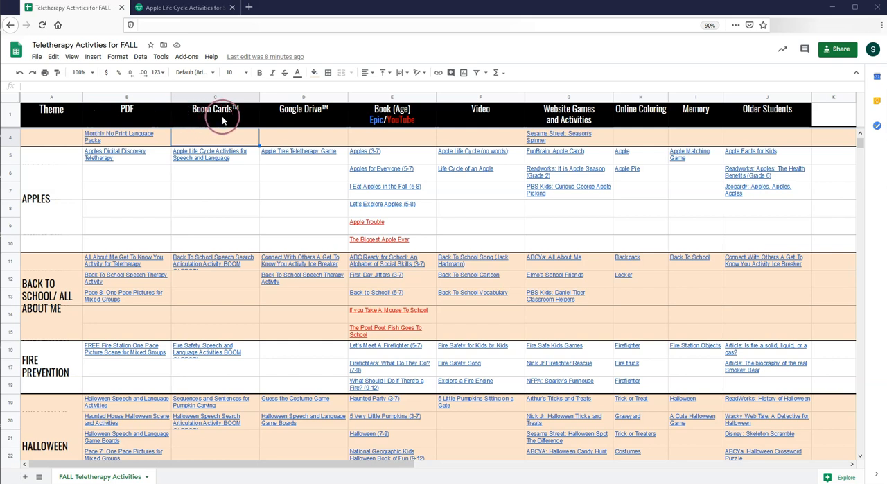
pyautogui.moveTo(302, 118)
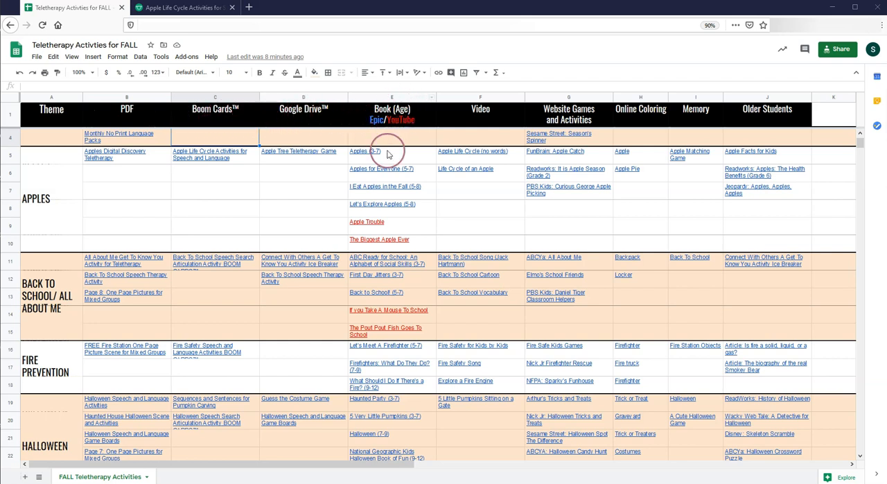
pyautogui.moveTo(380, 125)
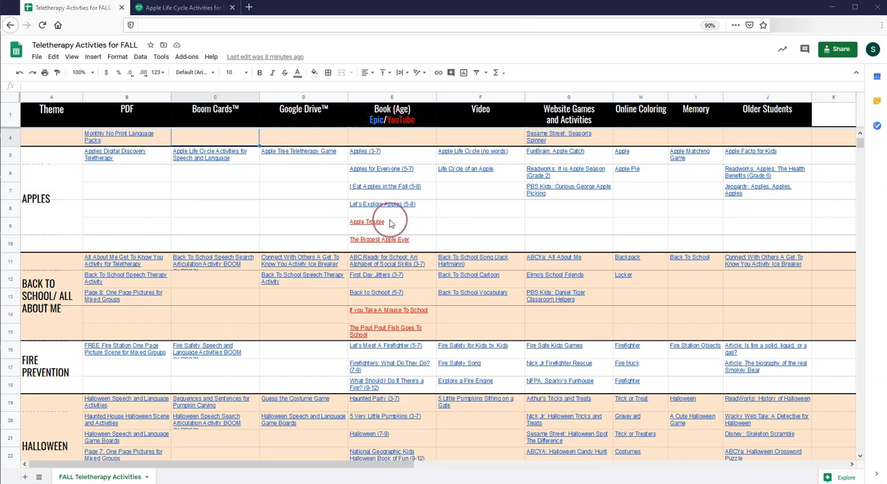
pyautogui.moveTo(380, 238)
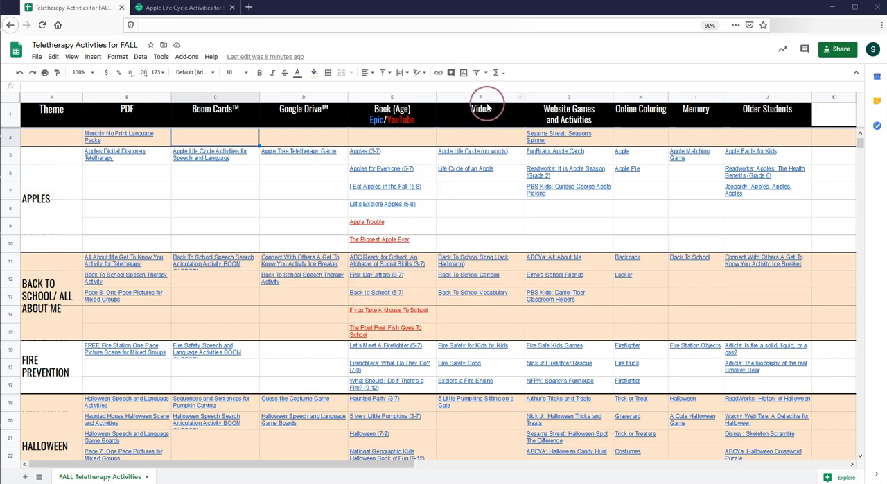
pyautogui.moveTo(477, 194)
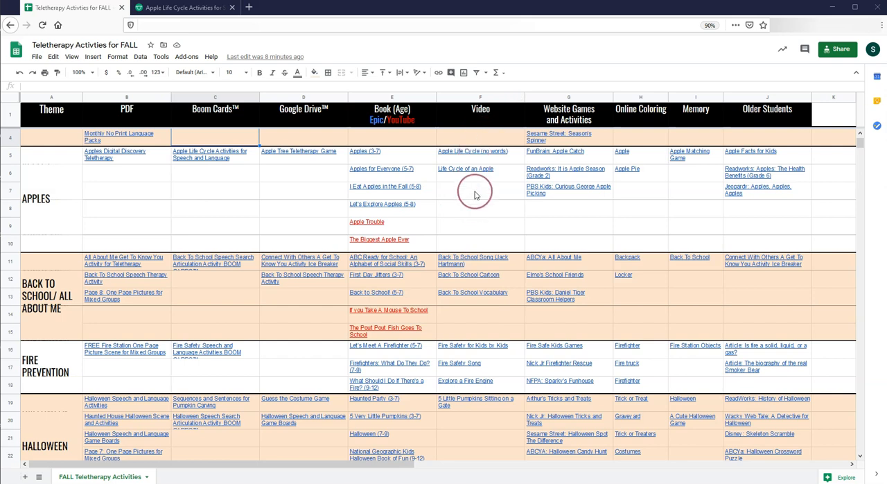
pyautogui.moveTo(569, 124)
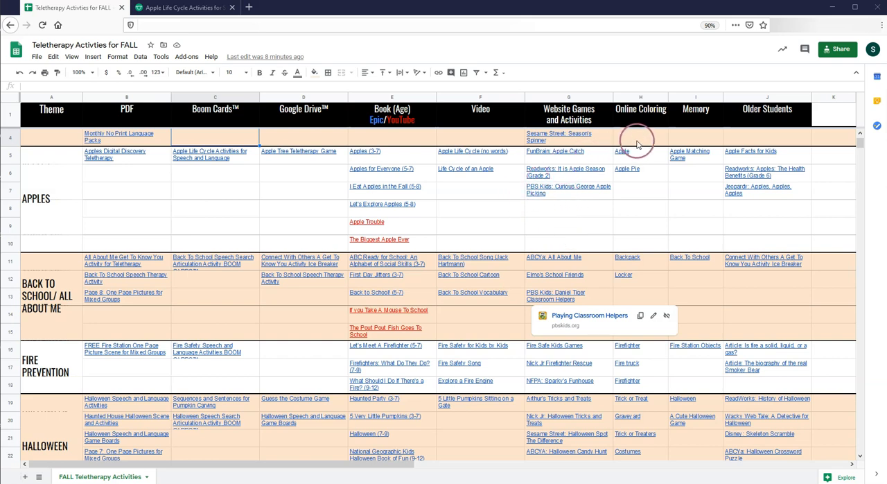
pyautogui.moveTo(671, 137)
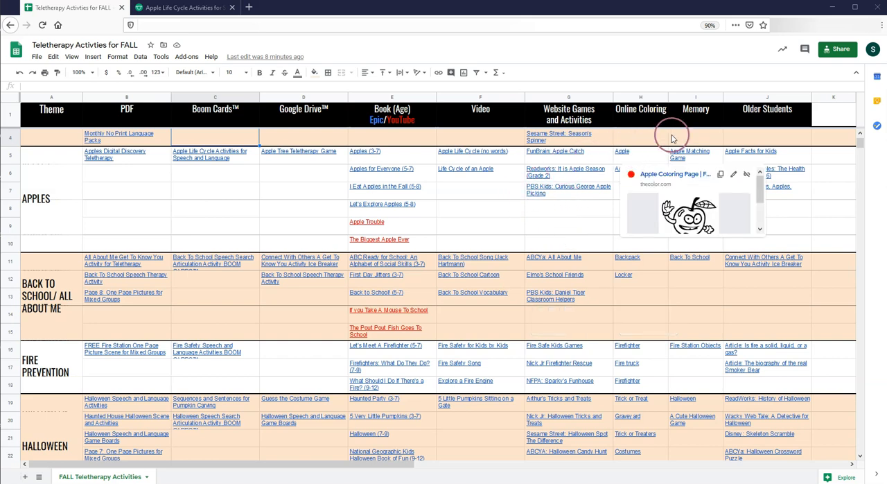
pyautogui.moveTo(690, 154)
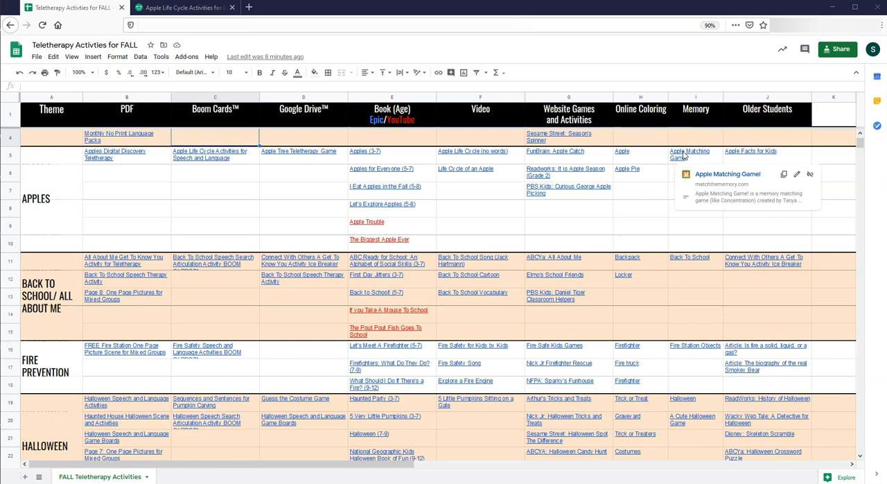
pyautogui.moveTo(752, 150)
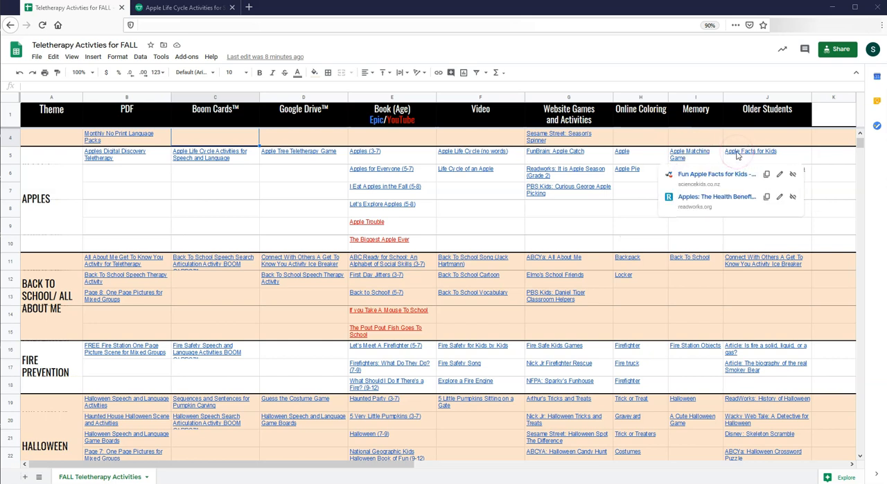
pyautogui.moveTo(718, 170)
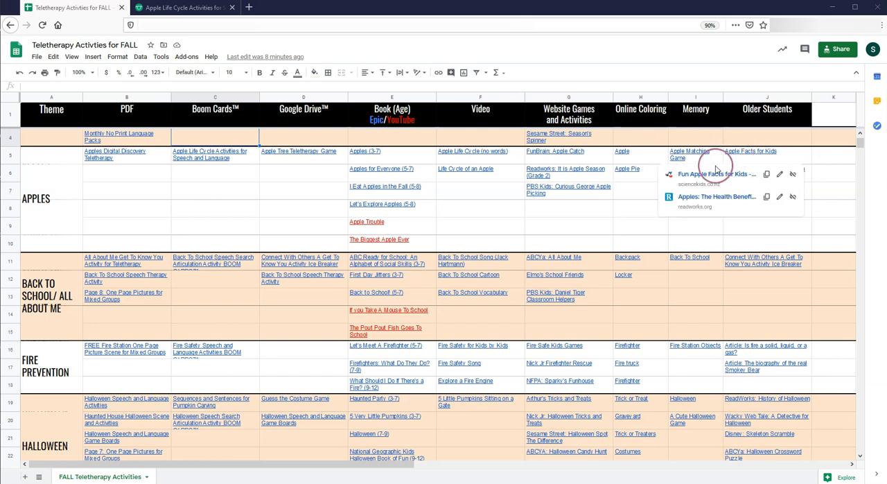
pyautogui.moveTo(719, 191)
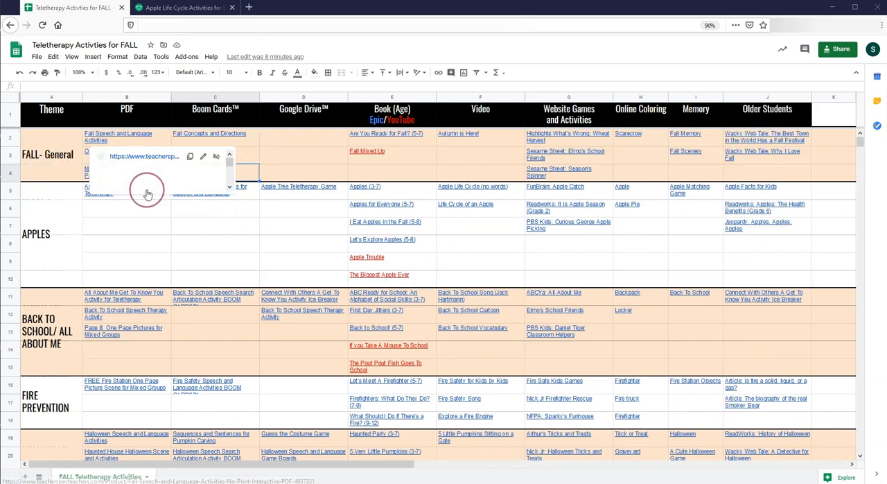
# Return from the Boom Cards page to the fall activities spreadsheet.
pyautogui.scroll(-3)
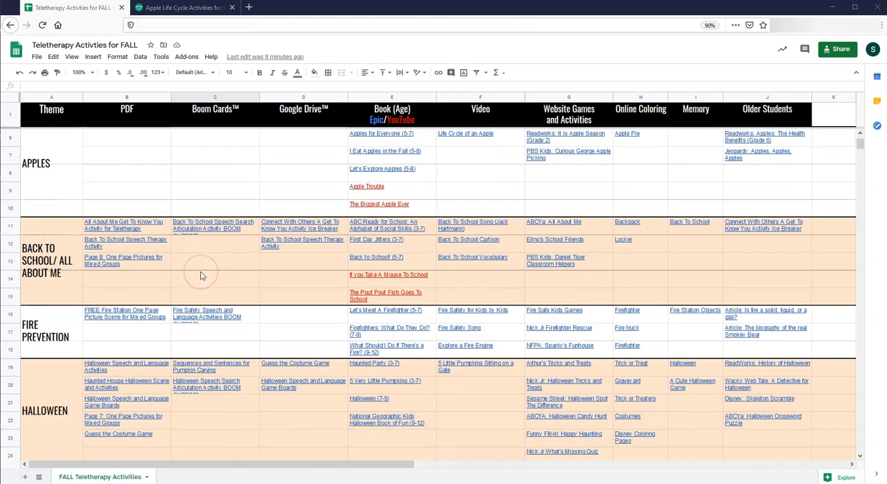
pyautogui.scroll(3)
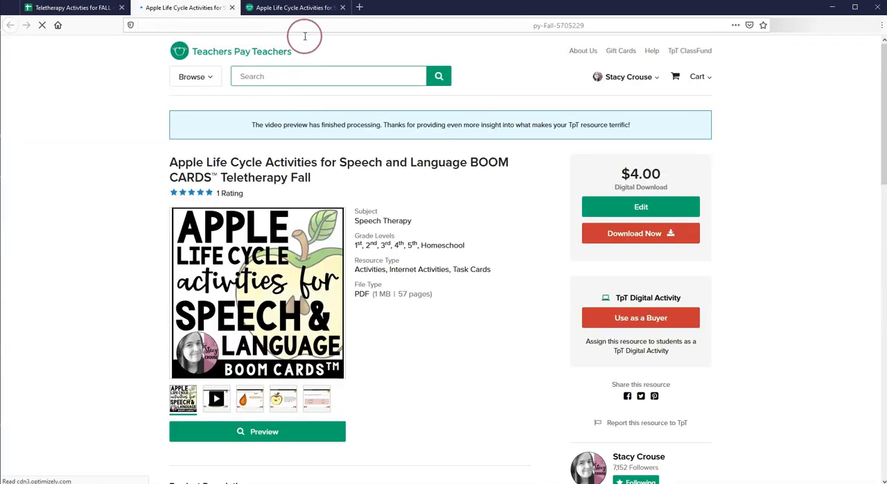
pyautogui.click(70, 8)
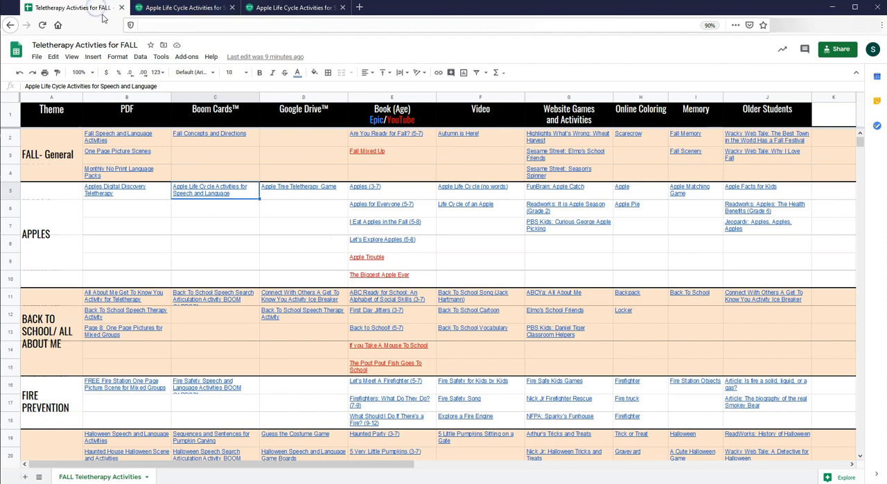
pyautogui.click(242, 211)
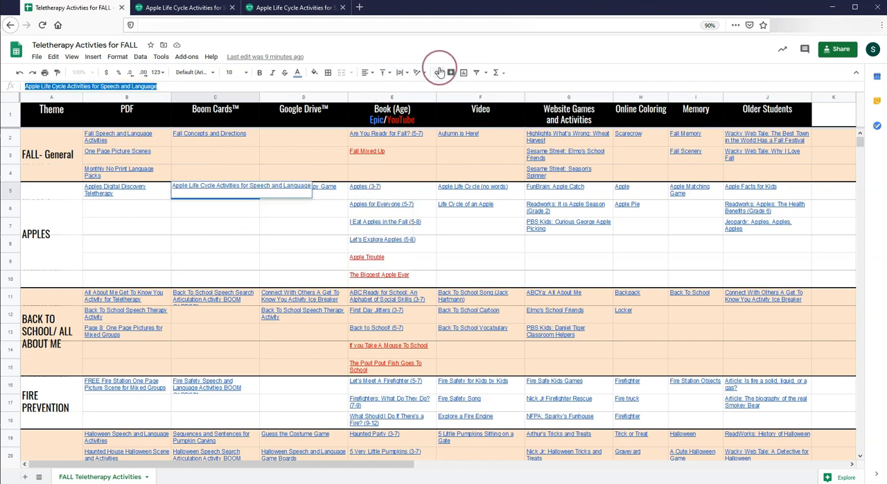
pyautogui.click(438, 73)
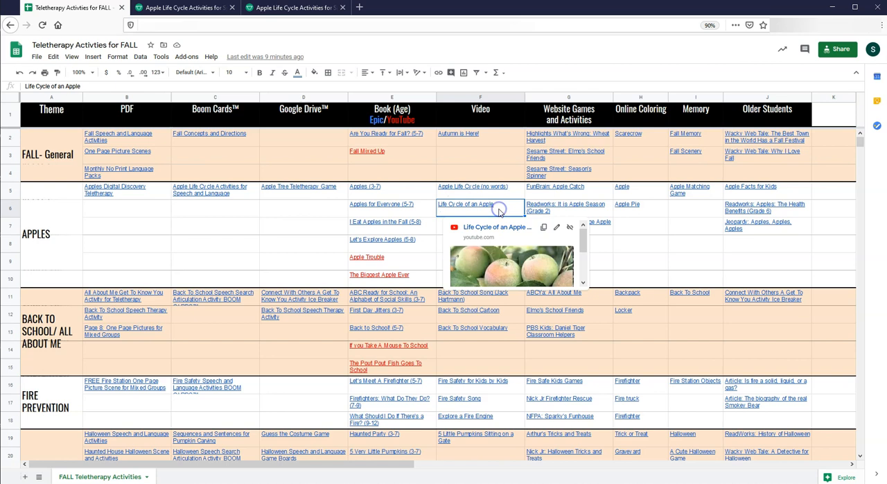
pyautogui.moveTo(499, 209)
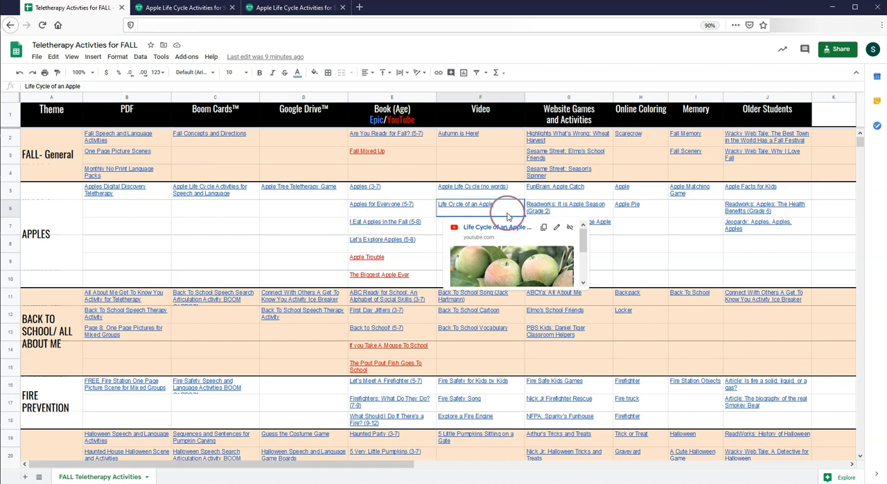
pyautogui.rightClick(479, 208)
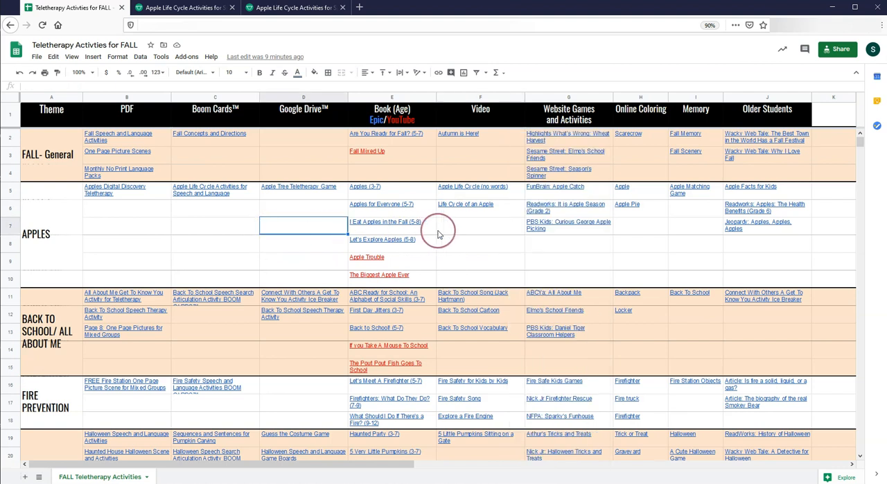
pyautogui.moveTo(455, 230)
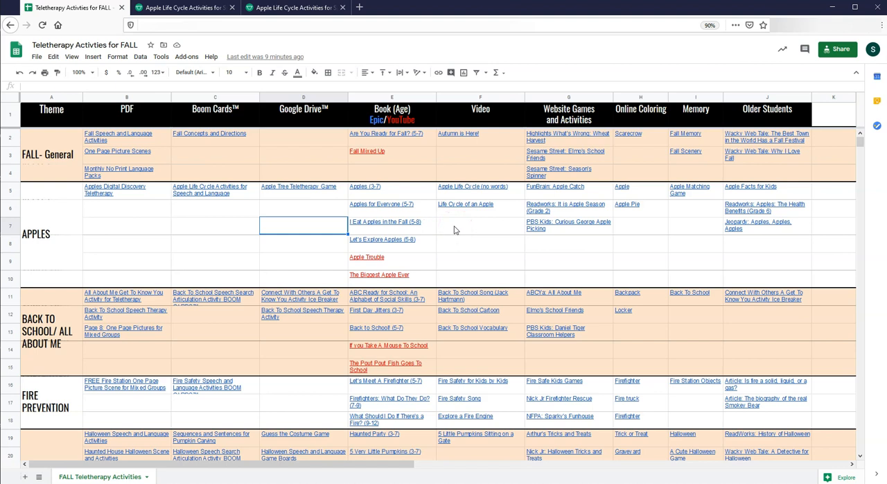
pyautogui.click(480, 224)
pyautogui.write('Apples')
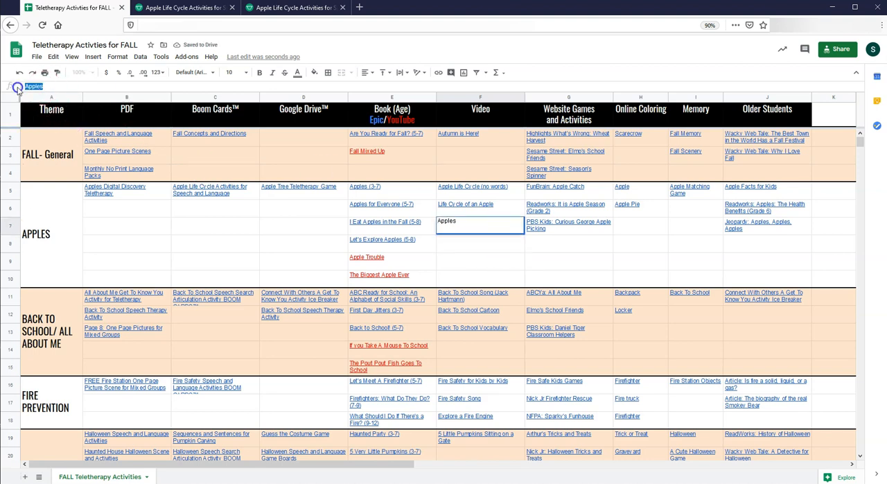
pyautogui.moveTo(438, 72)
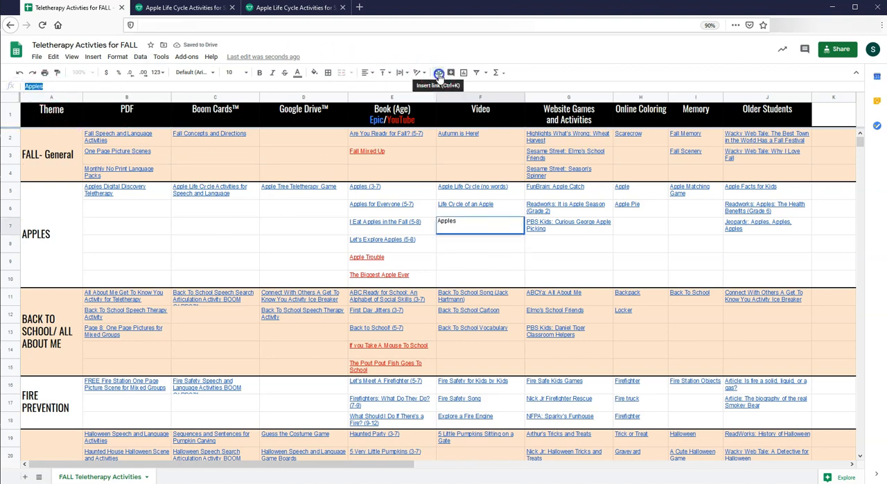
pyautogui.click(438, 72)
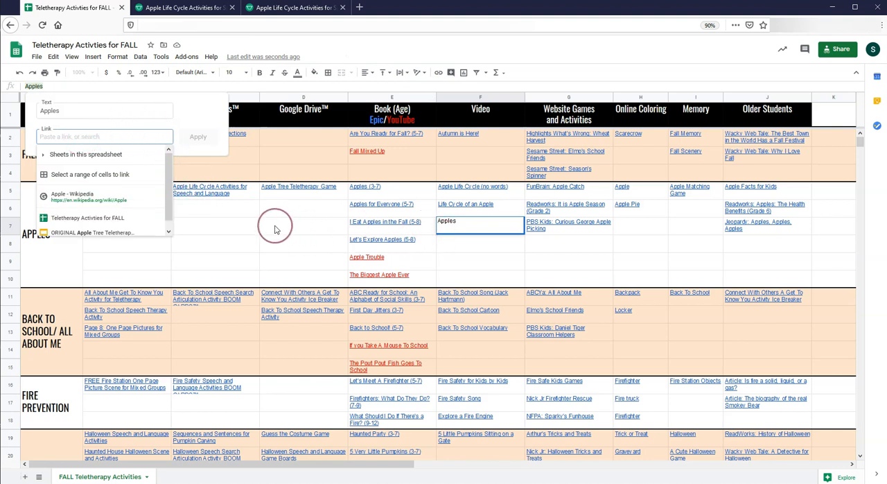
pyautogui.moveTo(244, 216)
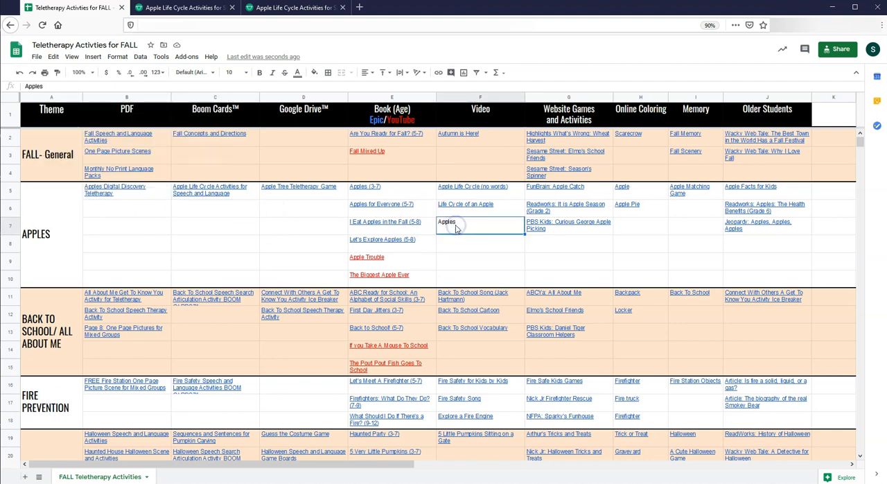
pyautogui.press('Delete')
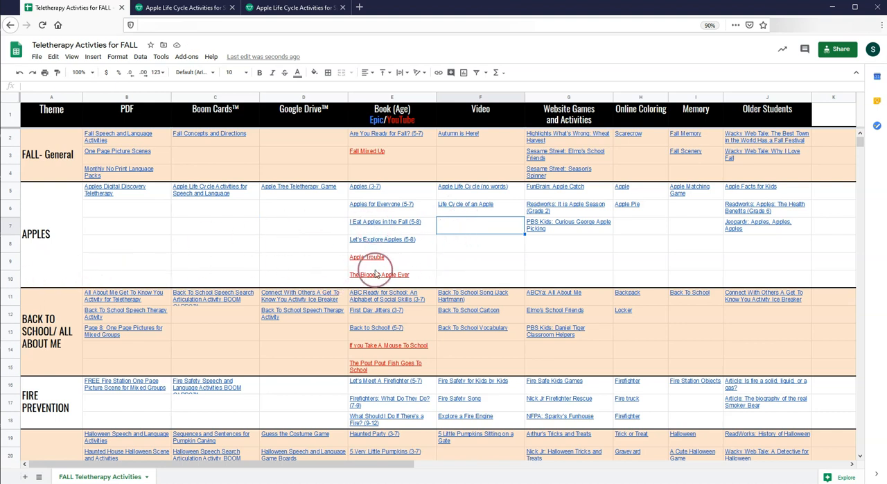
pyautogui.moveTo(380, 274)
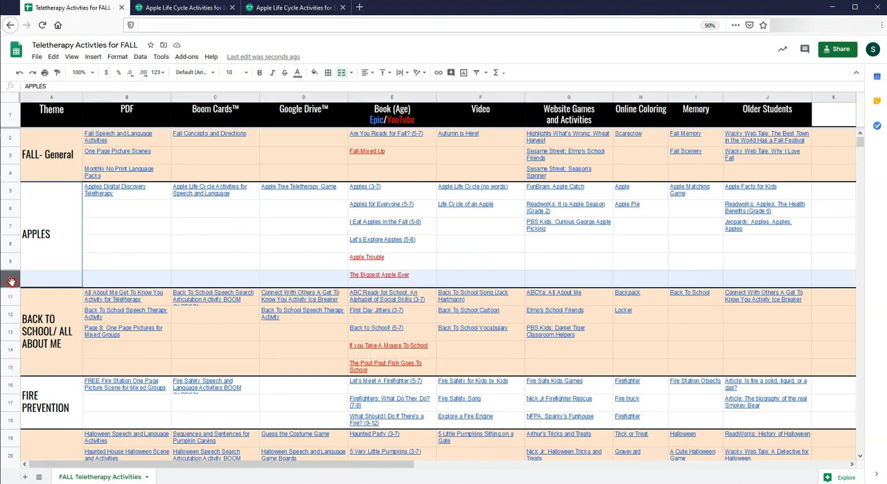
# Bring up the context menu for row 10 at the end of the Apples section.
pyautogui.rightClick(11, 278)
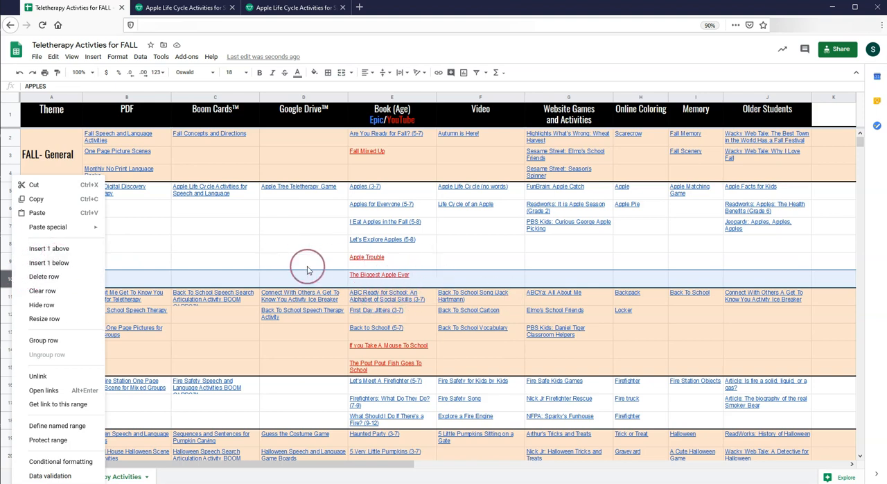
pyautogui.moveTo(22, 286)
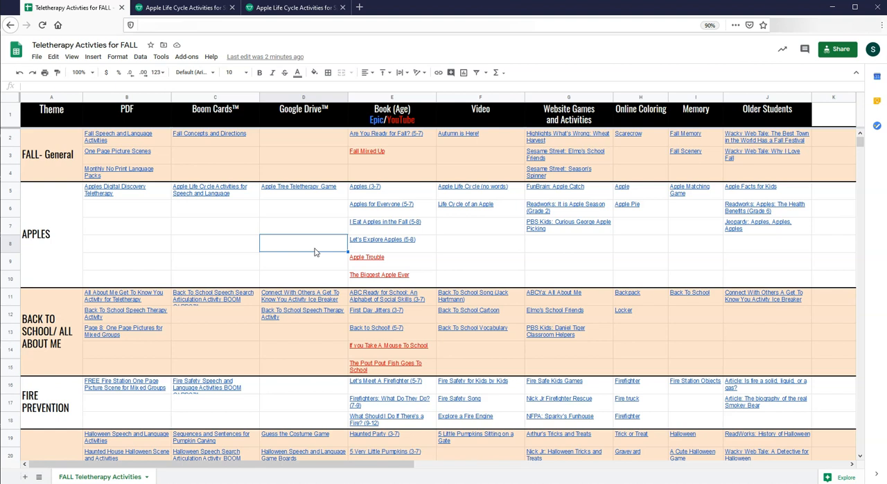
pyautogui.moveTo(310, 258)
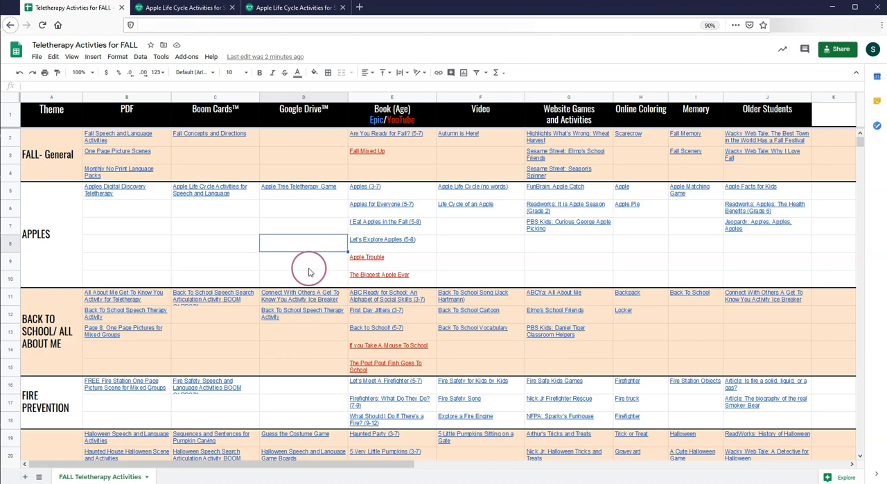
pyautogui.moveTo(300, 294)
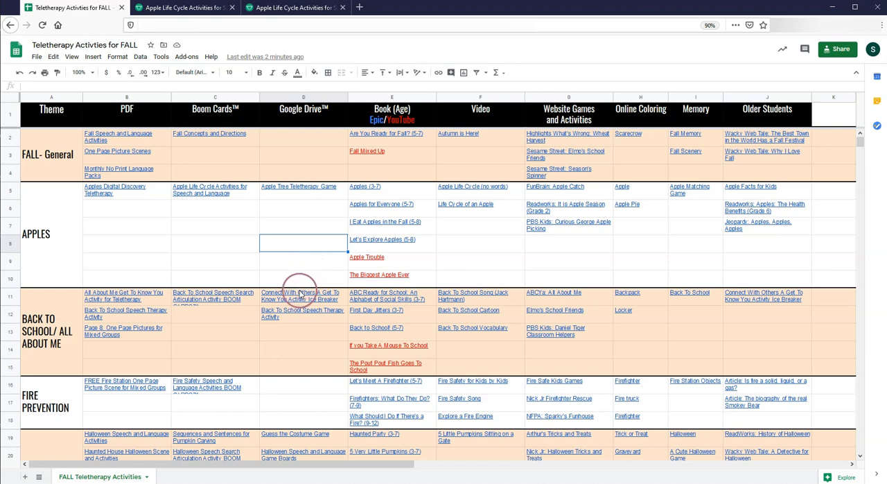